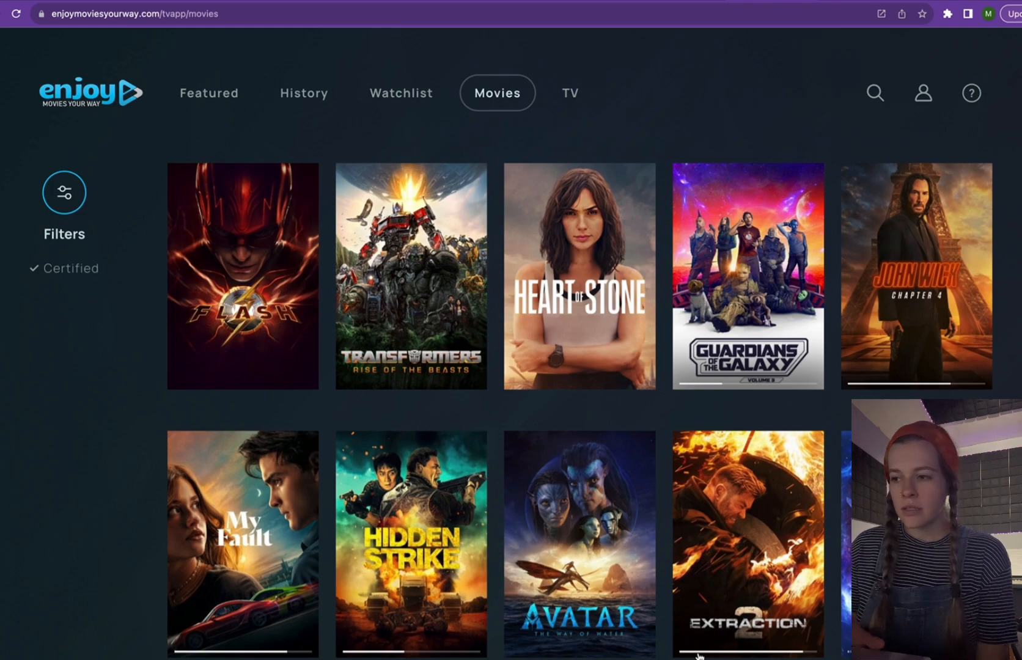
# Browse the Movies grid through Black Adam to The Batman's details and its other streaming providers.
pyautogui.scroll(-3)
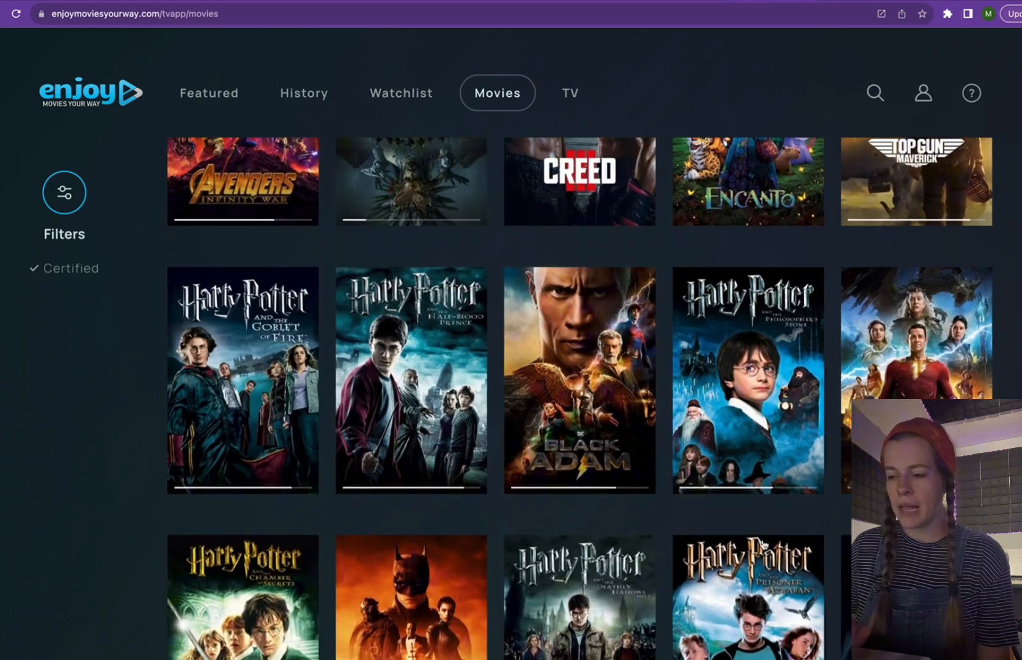
pyautogui.click(579, 381)
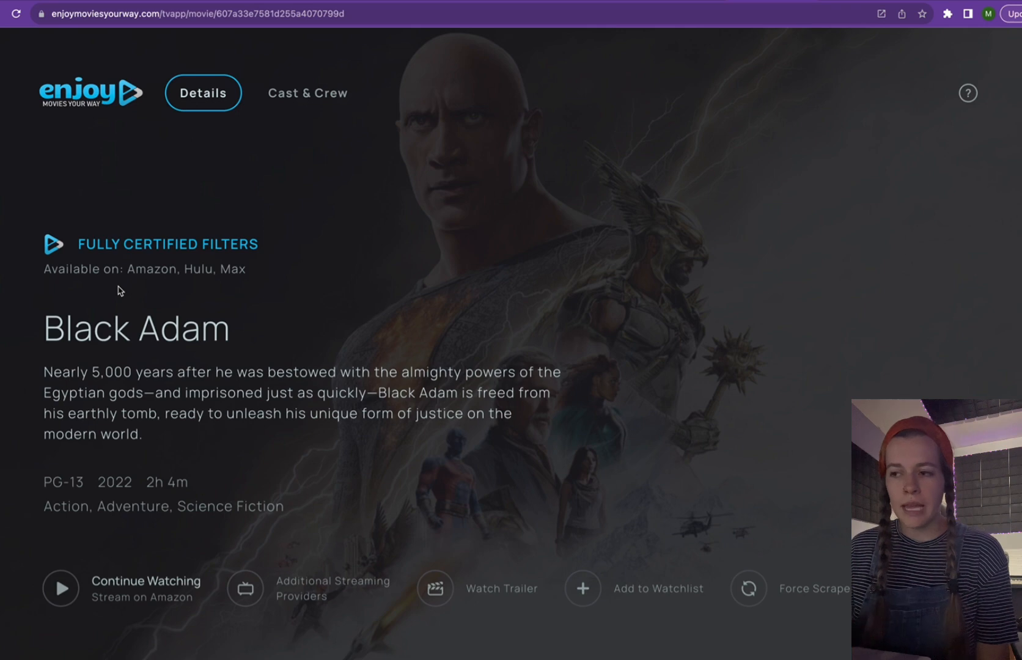
pyautogui.moveTo(228, 301)
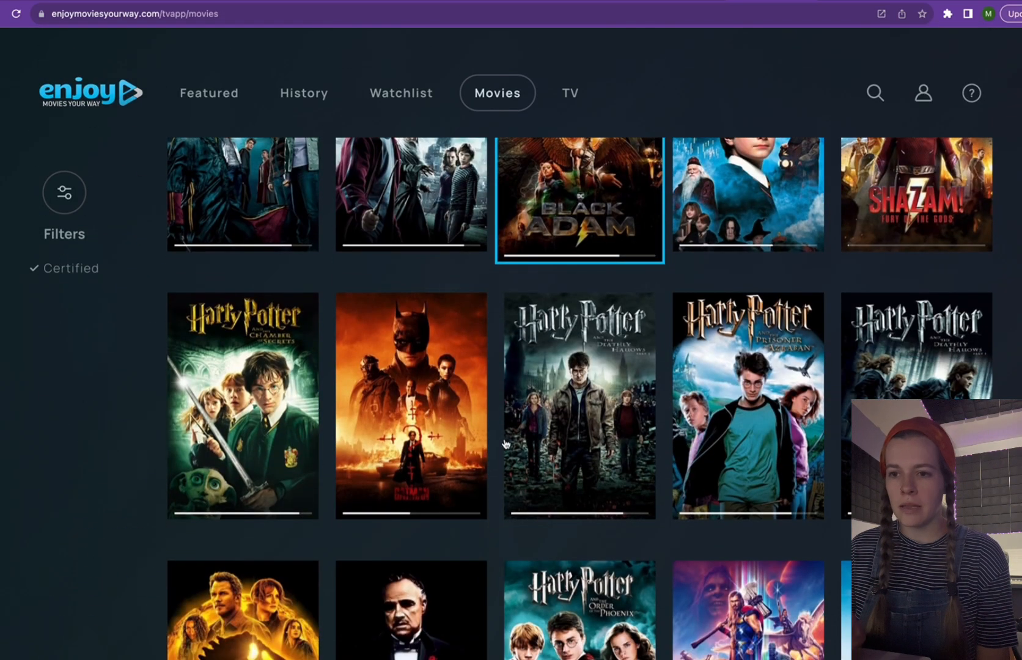
pyautogui.click(409, 405)
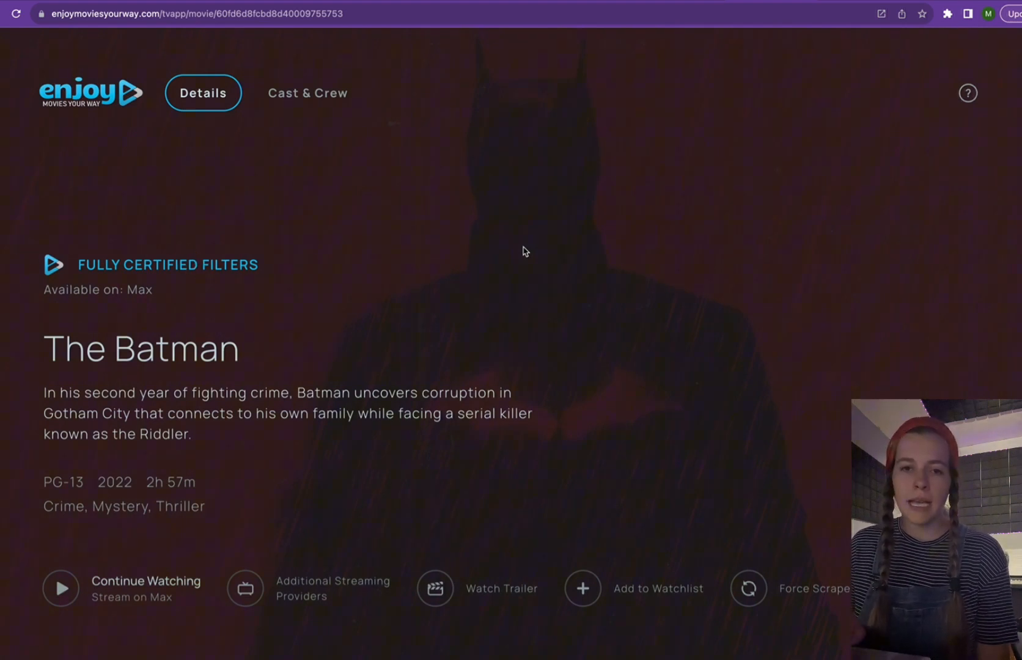
pyautogui.moveTo(302, 517)
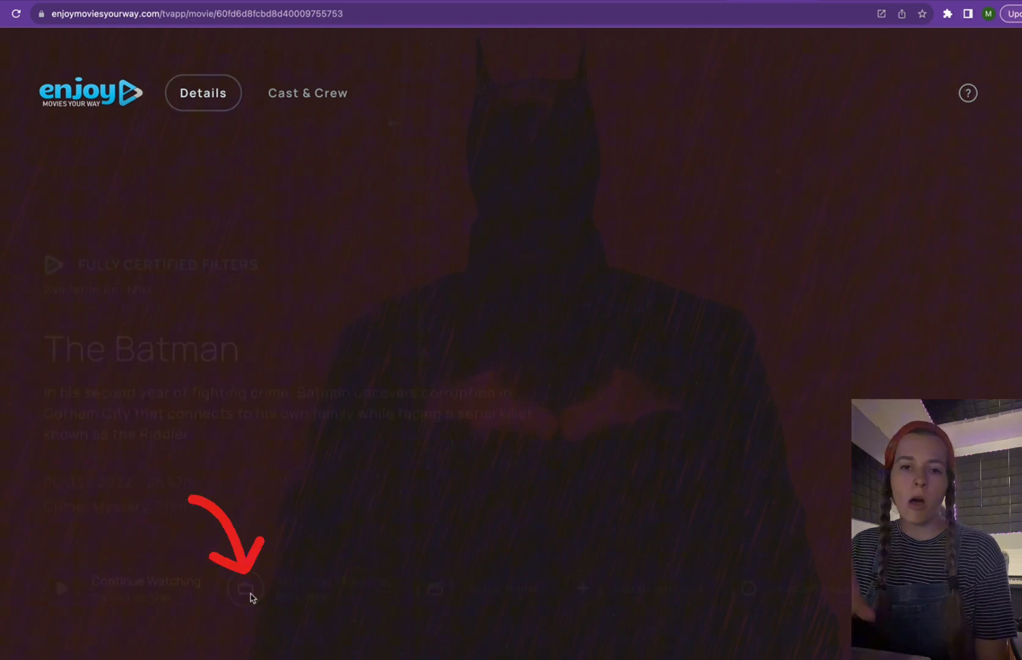
pyautogui.click(247, 588)
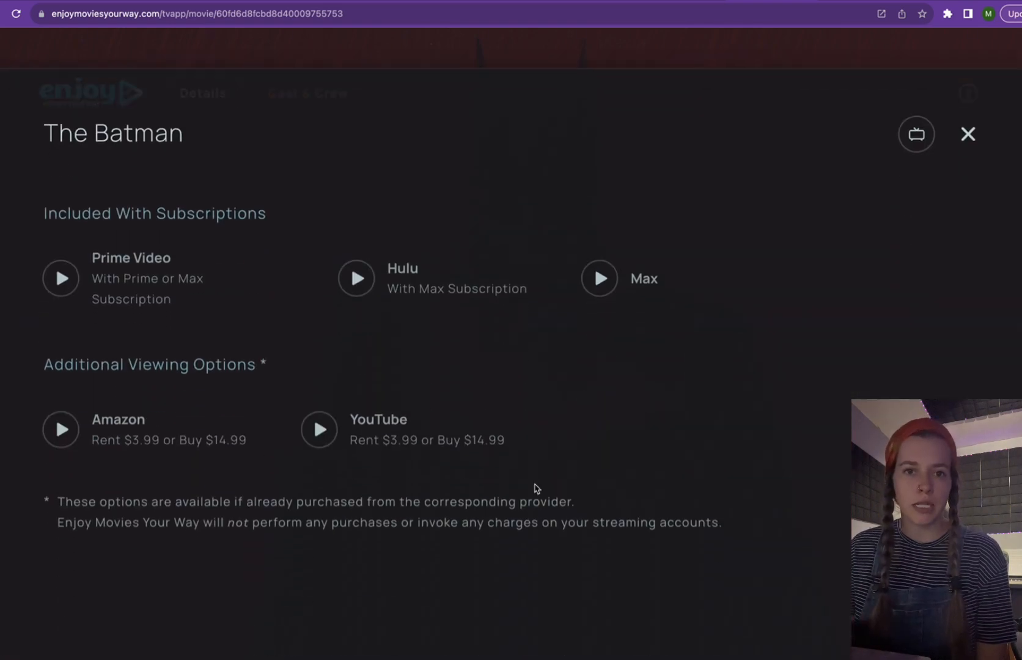
pyautogui.moveTo(267, 341)
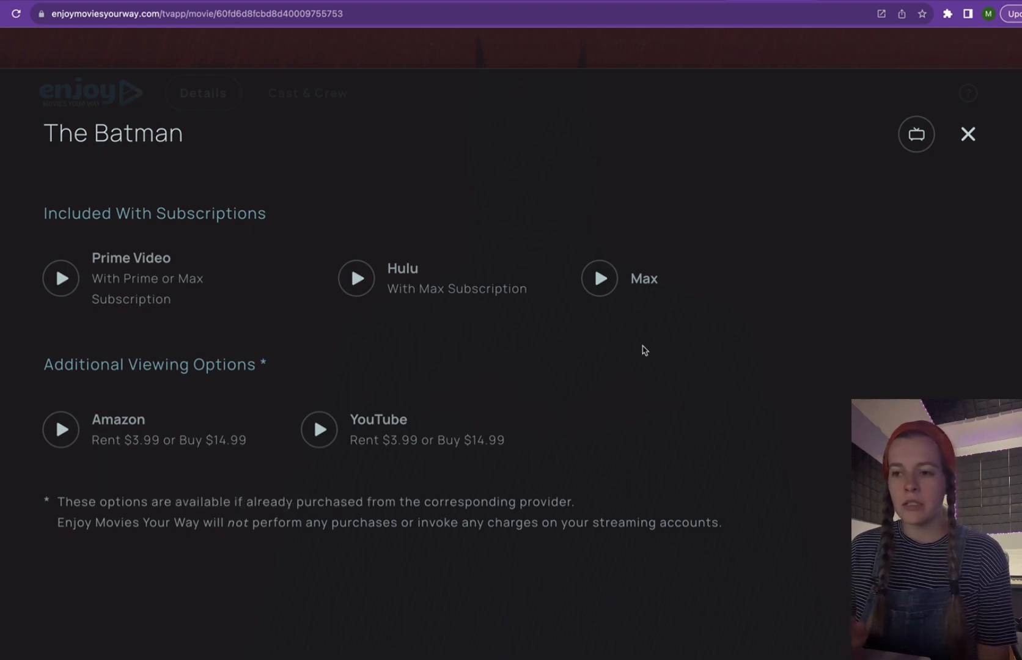
pyautogui.moveTo(283, 490)
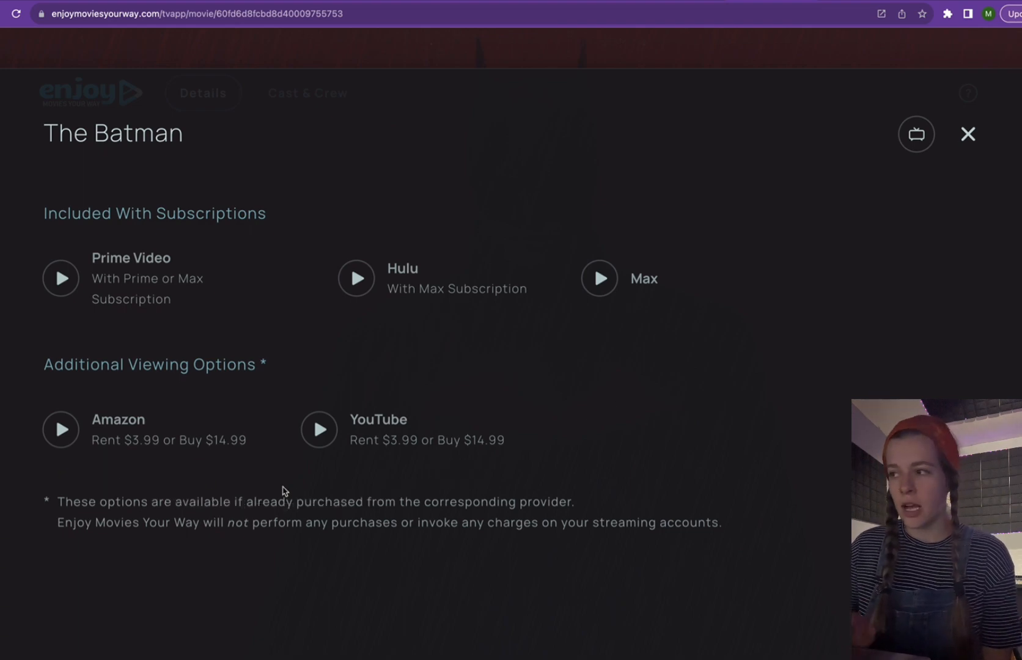
pyautogui.moveTo(532, 359)
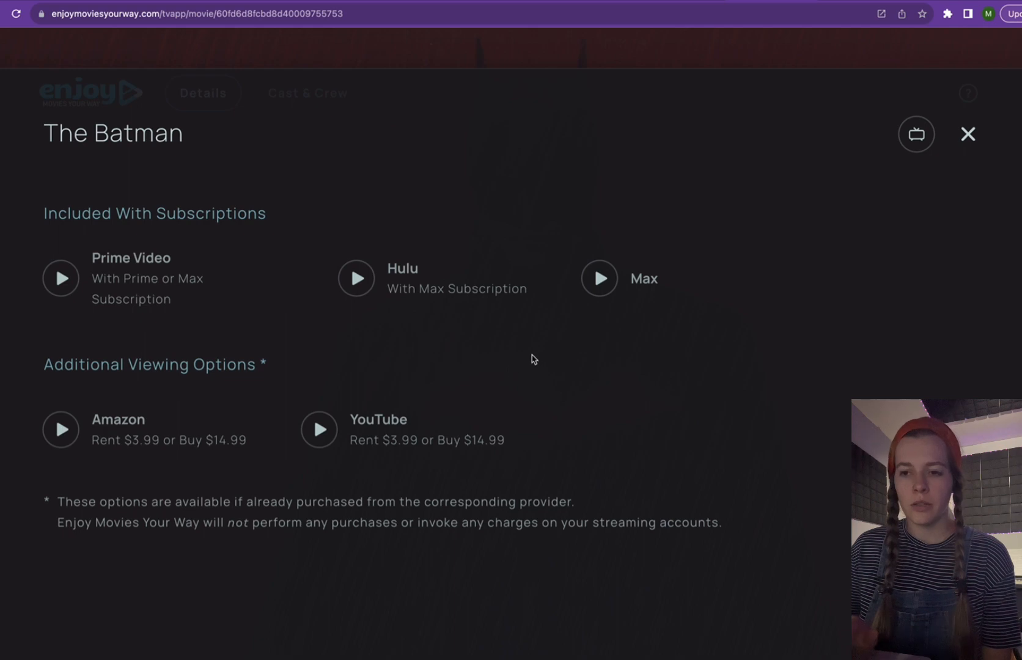
pyautogui.moveTo(821, 231)
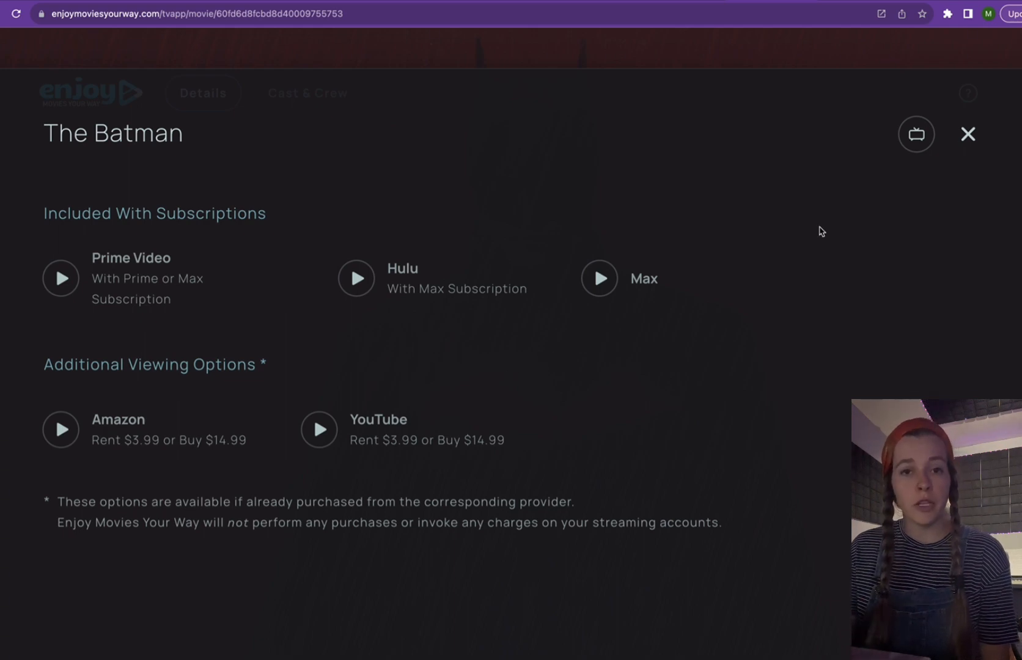
# Close the streaming providers list and return to the Movies catalogue grid.
pyautogui.click(967, 135)
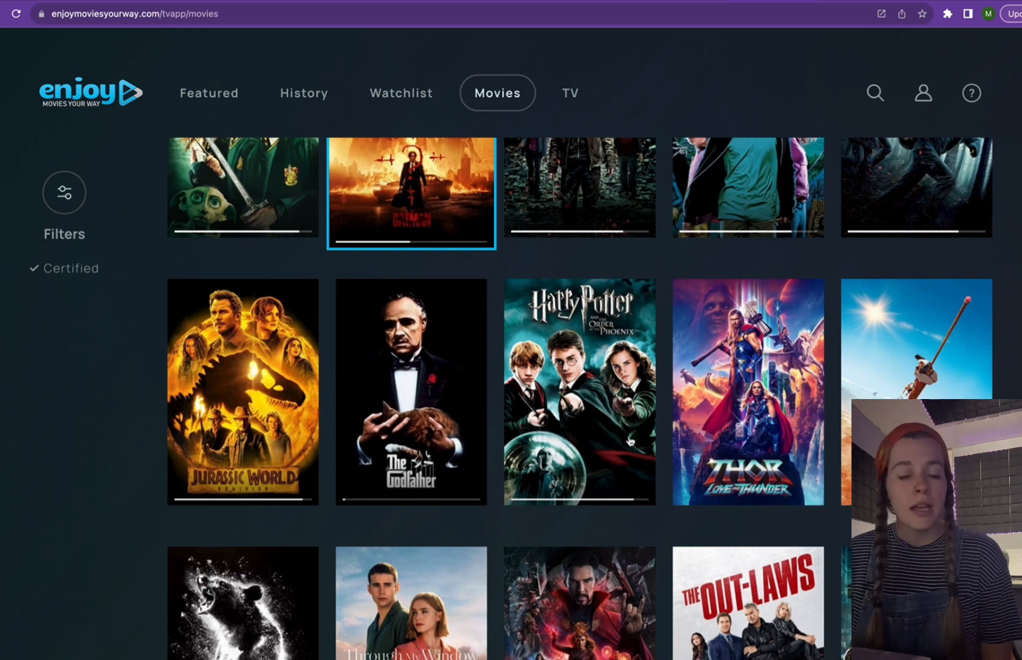
# Scroll the Movies grid down and bring up Cocaine Bear's details page.
pyautogui.scroll(-3)
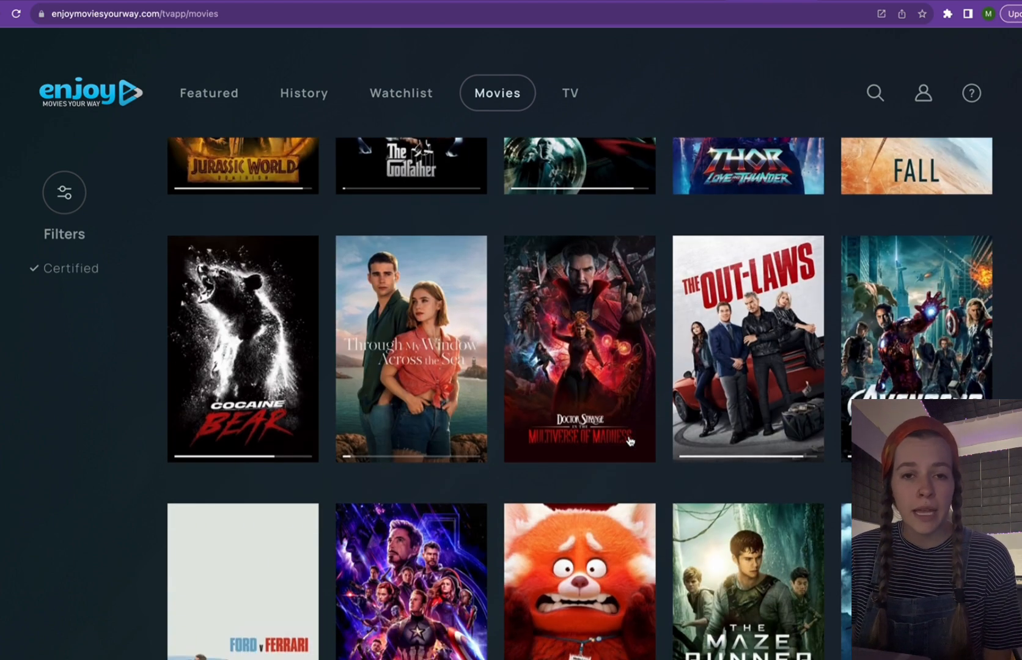
pyautogui.click(242, 347)
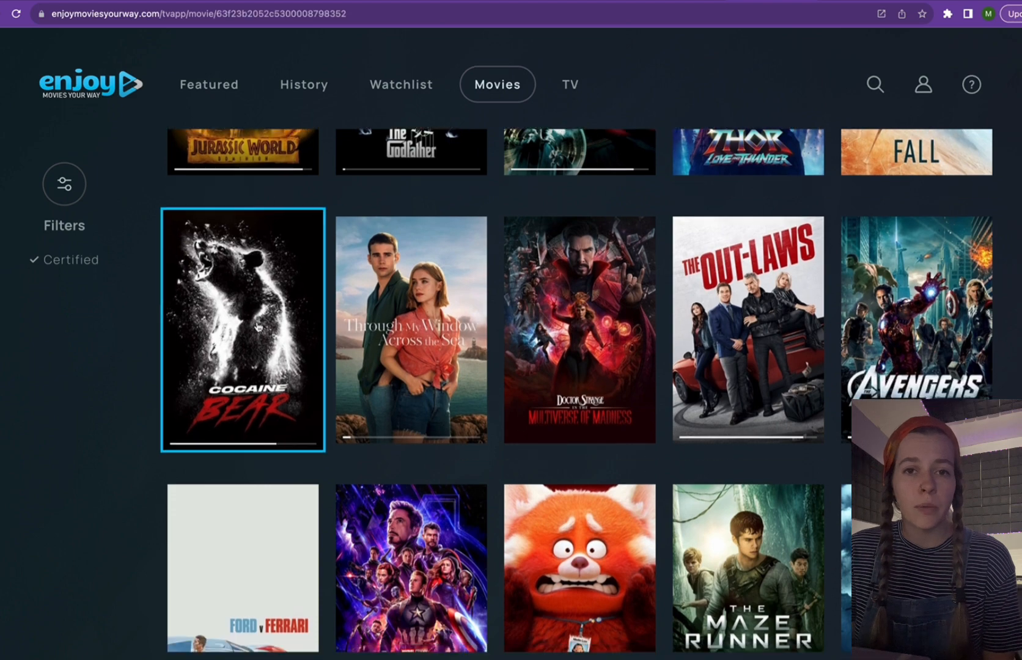
pyautogui.click(242, 328)
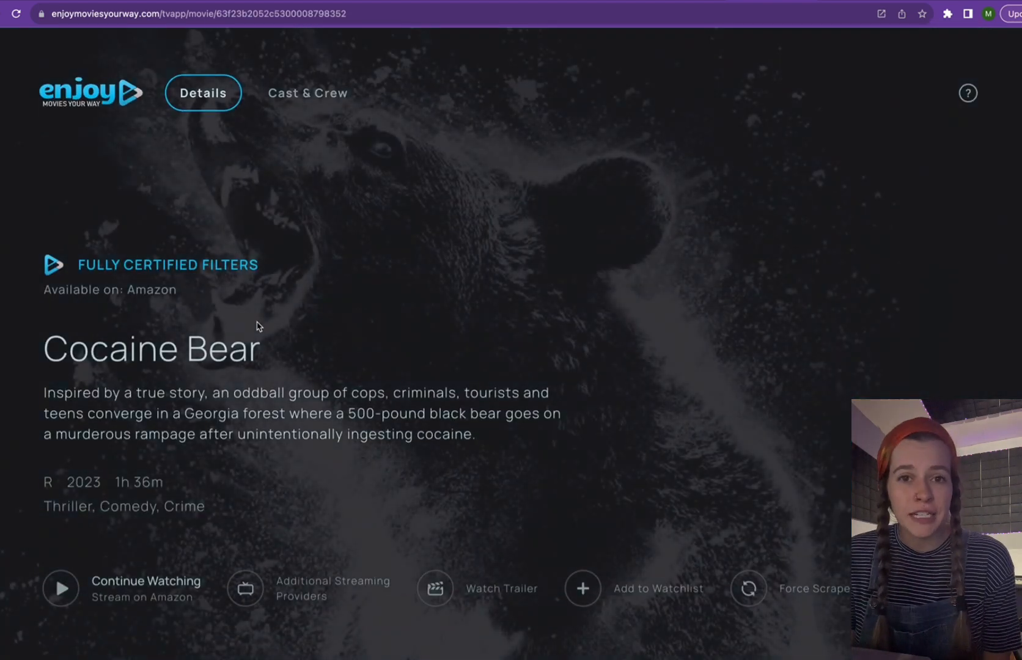
pyautogui.moveTo(281, 349)
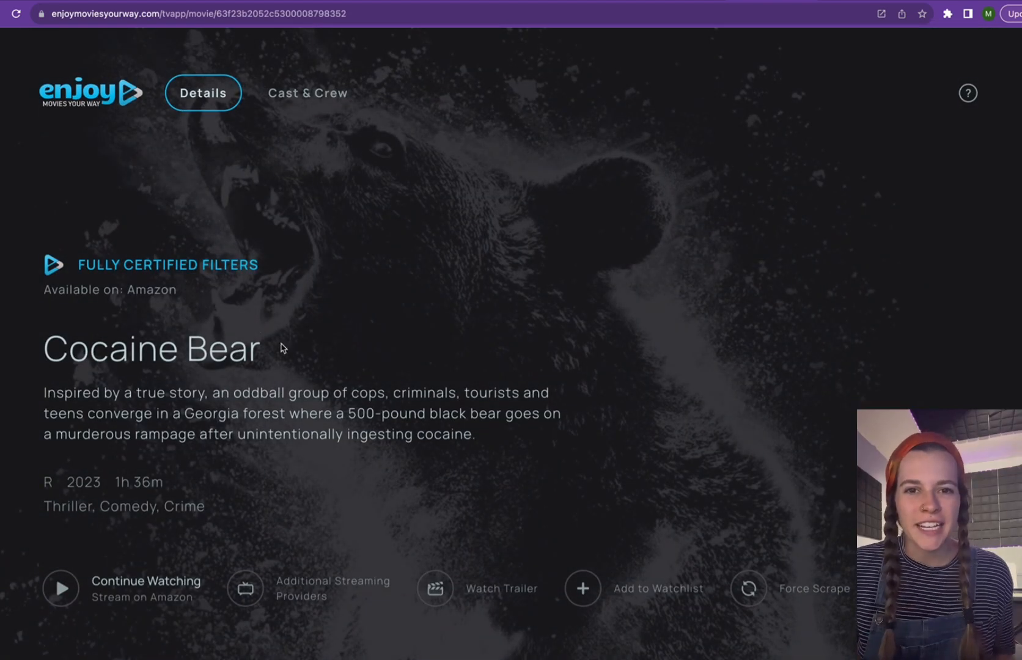